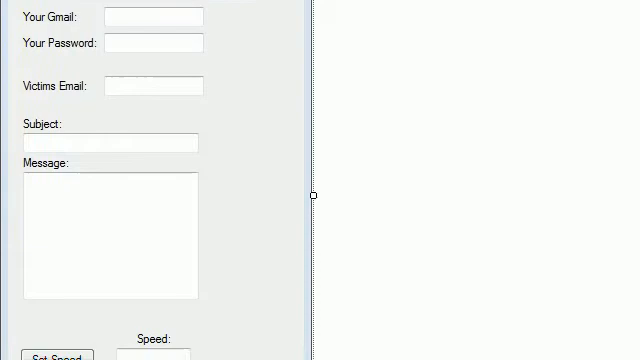
{"action": "scroll", "scroll_direction": "down", "scroll_amount": 3}
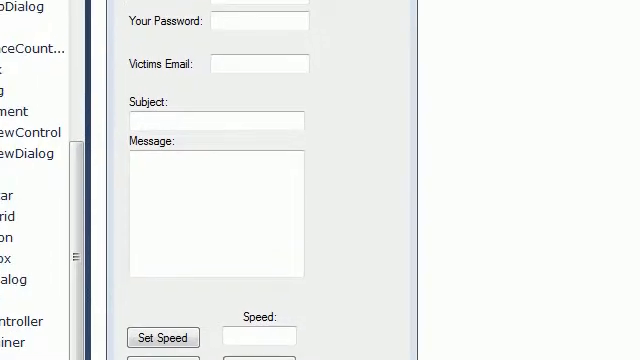
{"action": "scroll", "scroll_direction": "down", "scroll_amount": 3}
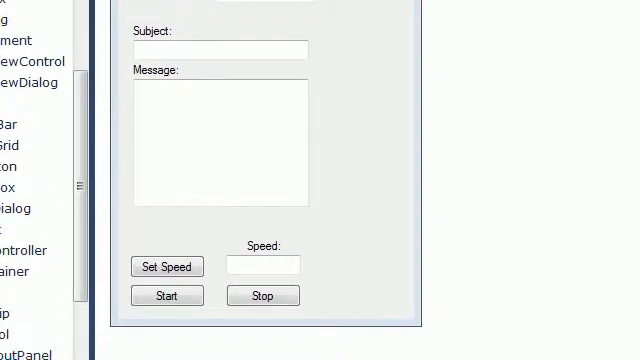